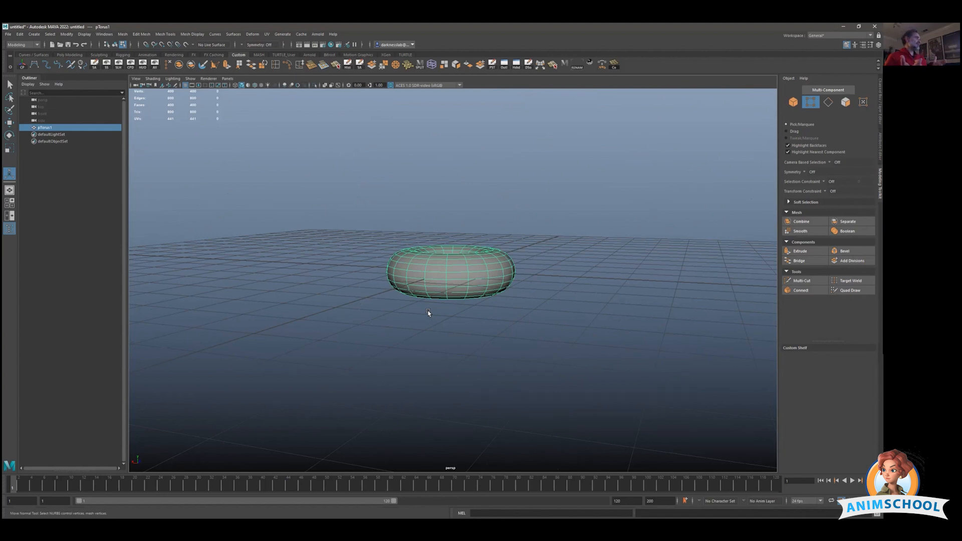
pyautogui.moveTo(423, 340)
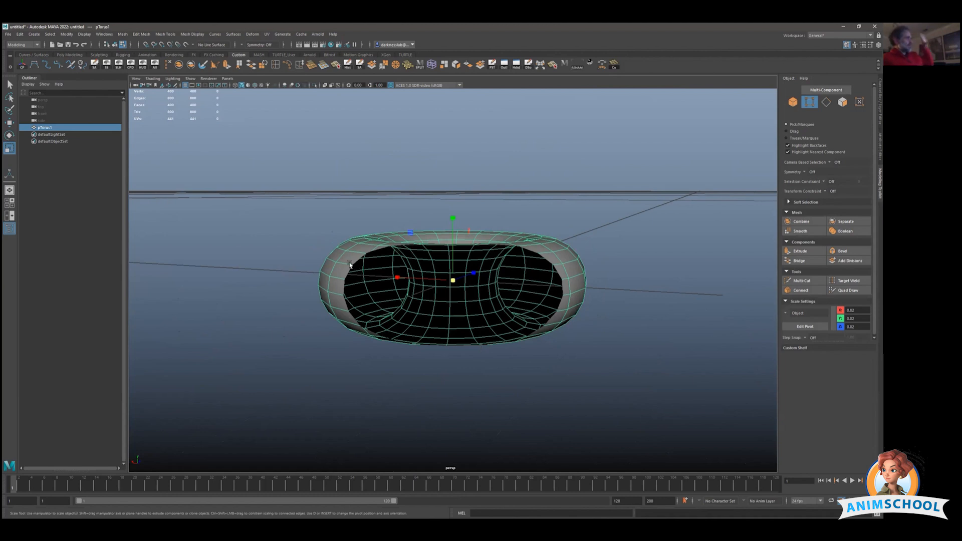
pyautogui.moveTo(510, 180)
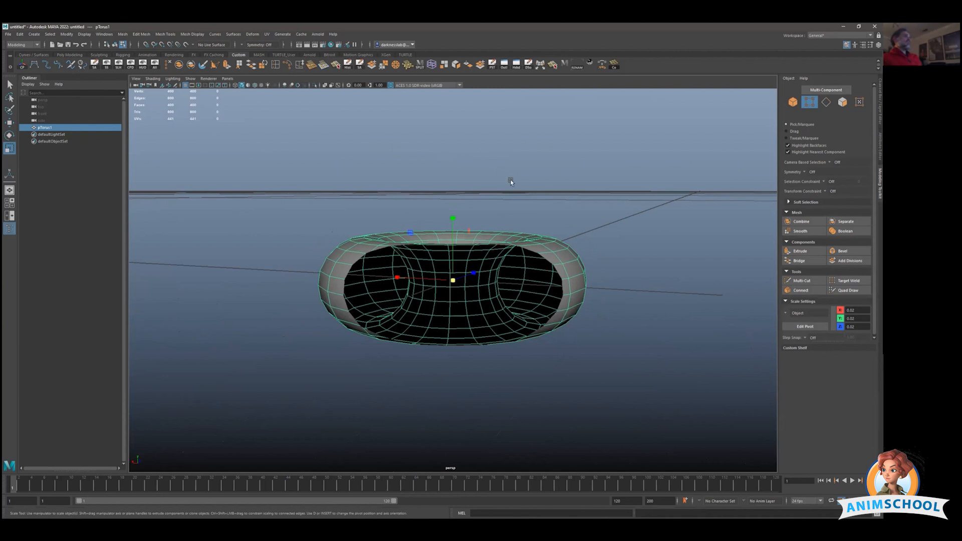
pyautogui.moveTo(443, 200)
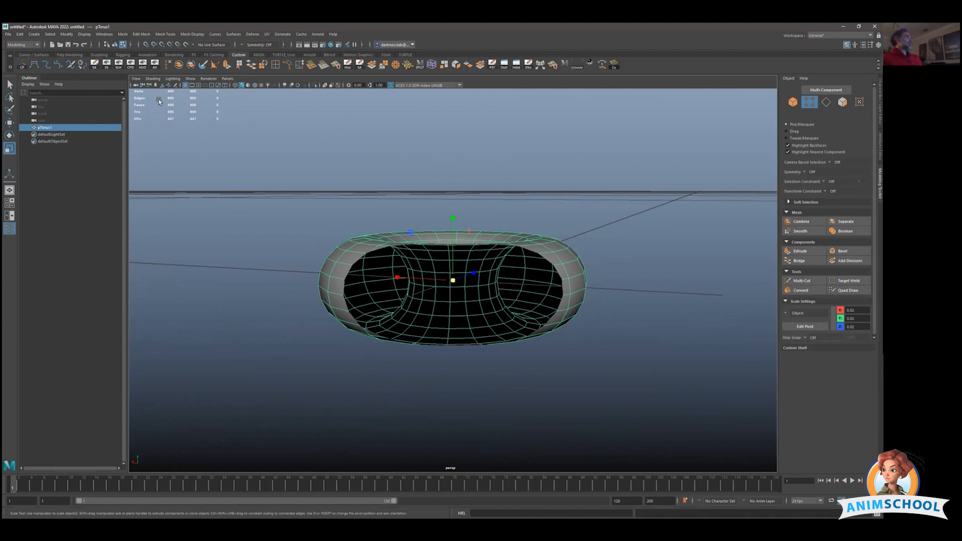
pyautogui.moveTo(150, 86)
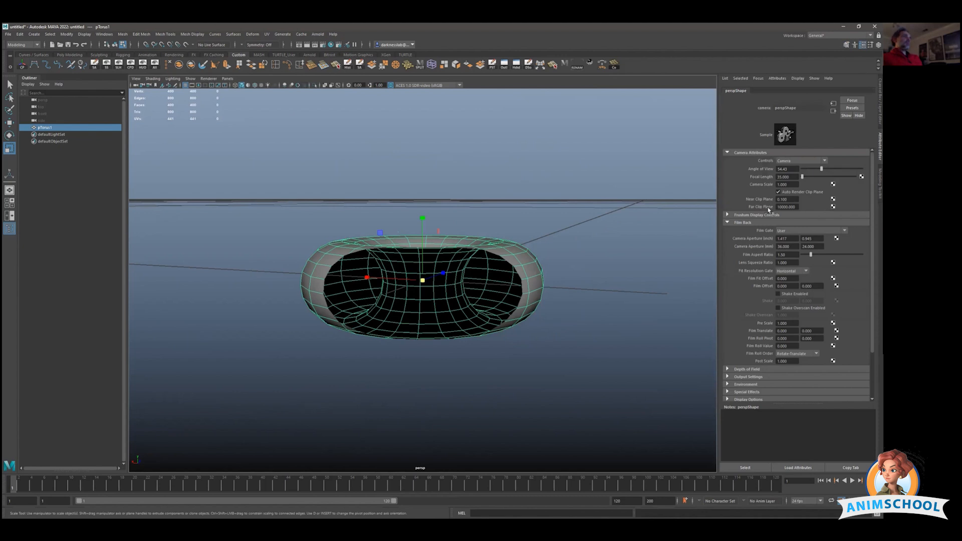
# Show the persp camera's Camera Attributes with its near and far clip plane fields.
pyautogui.click(788, 199)
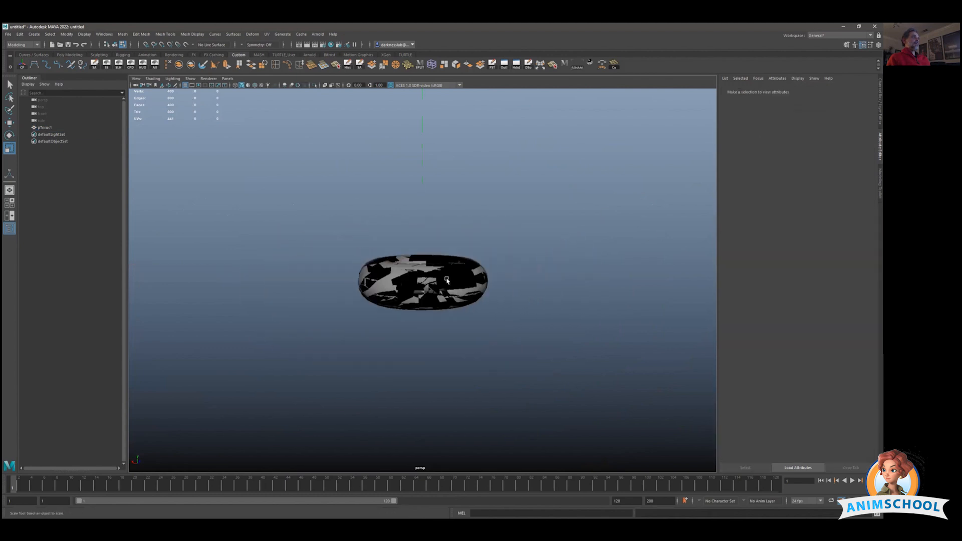
# Select the torus and set perspShape Near Clip Plane to 1 and Far Clip Plane to 1000000.
pyautogui.click(445, 283)
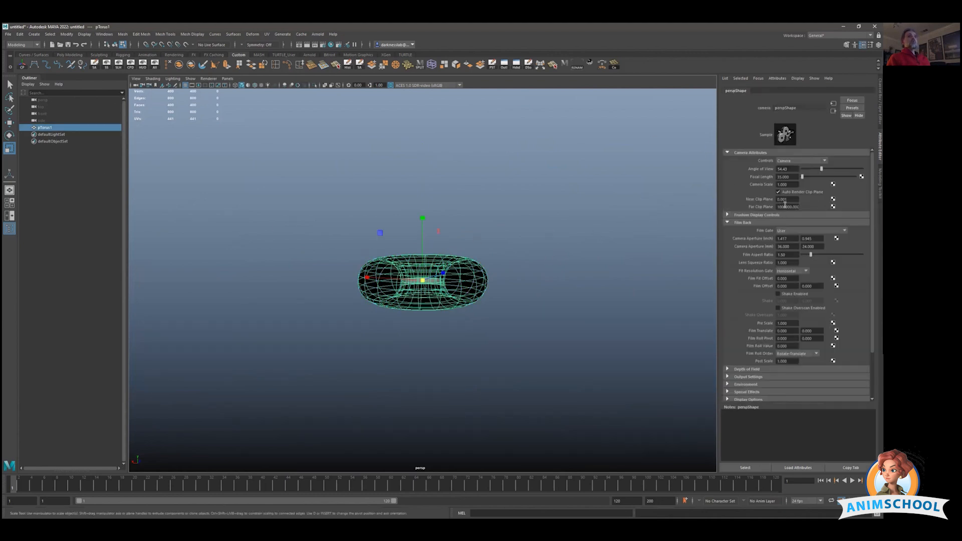
pyautogui.click(786, 198)
pyautogui.write('1.000')
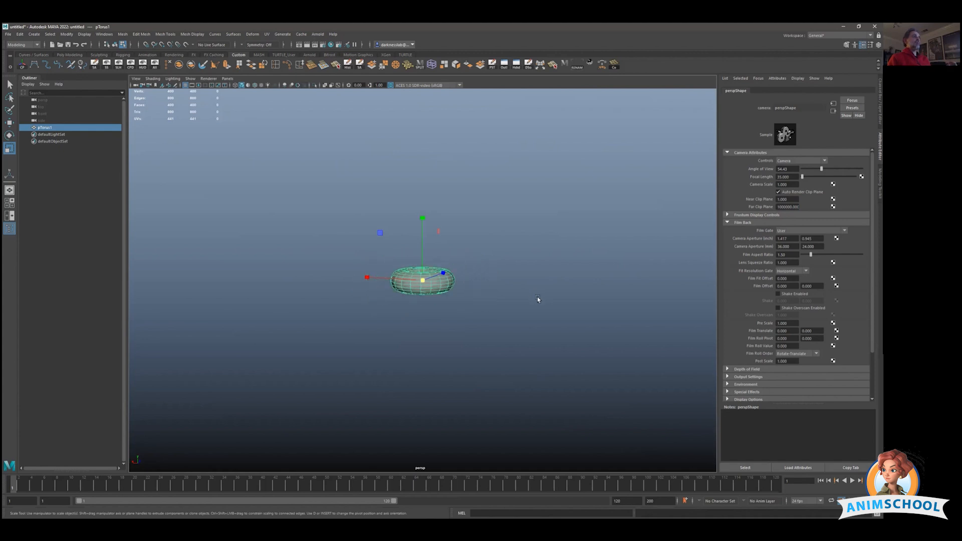
# Dolly back, set Near Clip Plane 10 and Far Clip Plane 10000000, then delete the torus.
pyautogui.moveTo(423, 281); pyautogui.dragTo(423, 282)
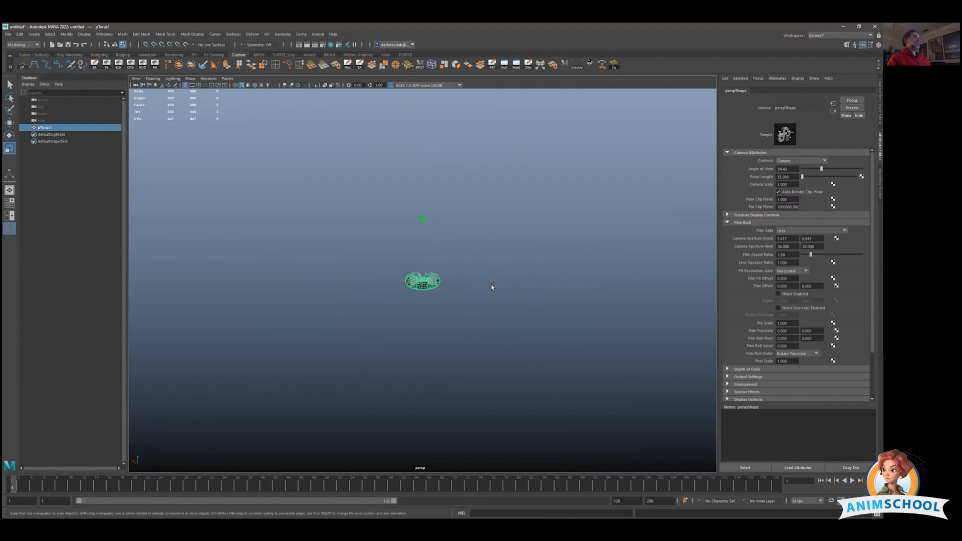
pyautogui.click(788, 199)
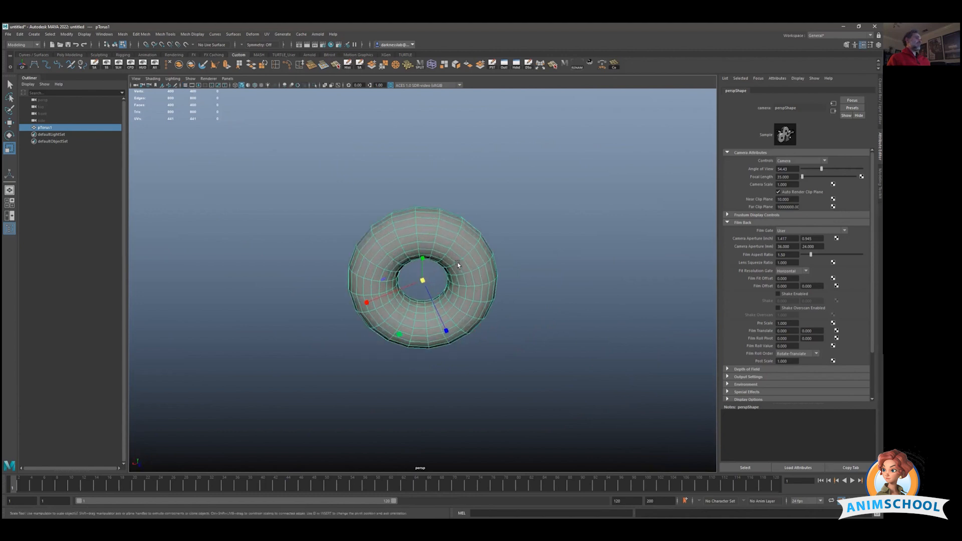
pyautogui.rightClick(457, 263)
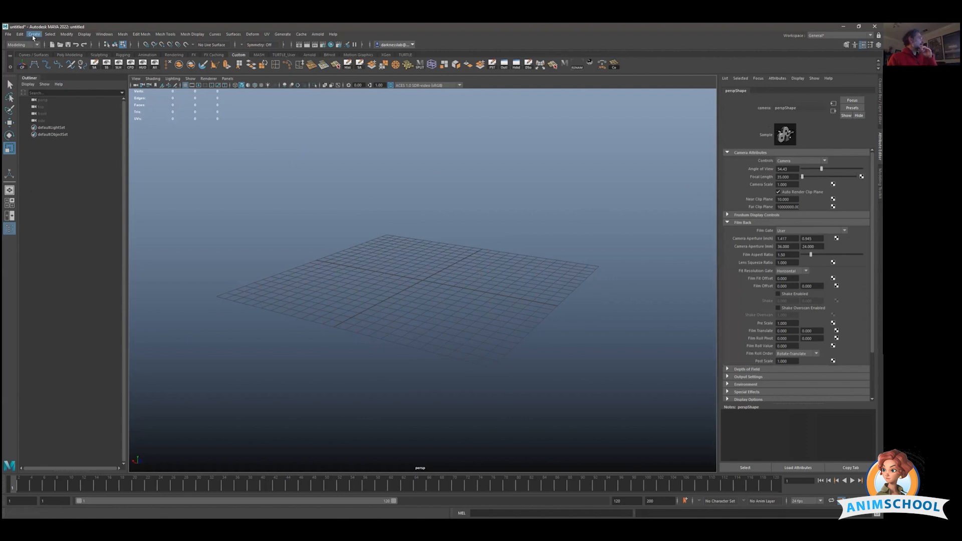
# Create a polygon cube at the grid centre via Create > Polygon Primitives.
pyautogui.click(34, 34)
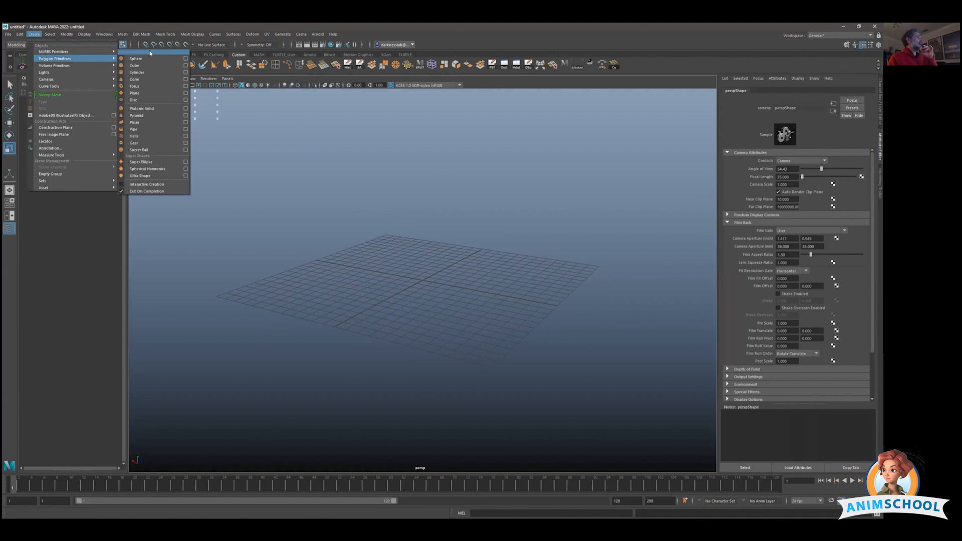
pyautogui.click(136, 65)
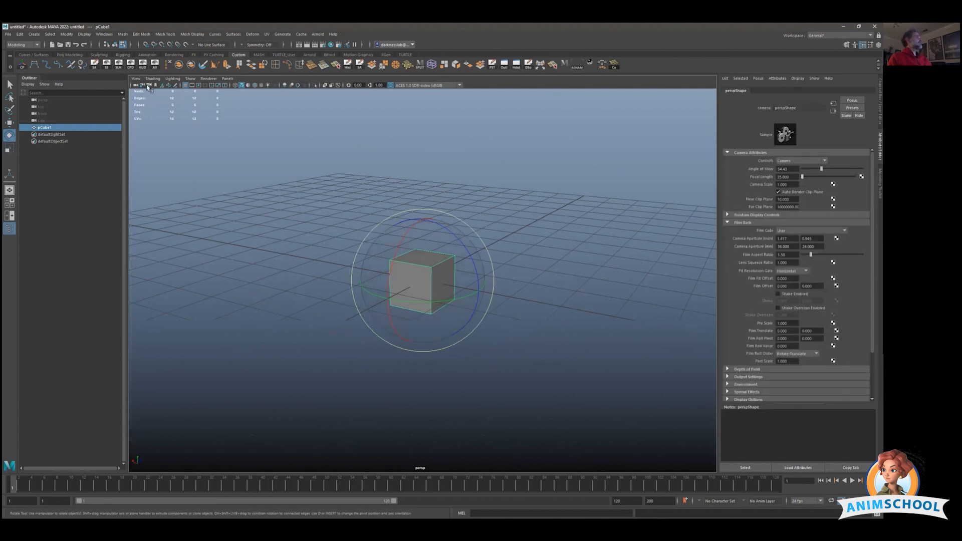
pyautogui.click(788, 198)
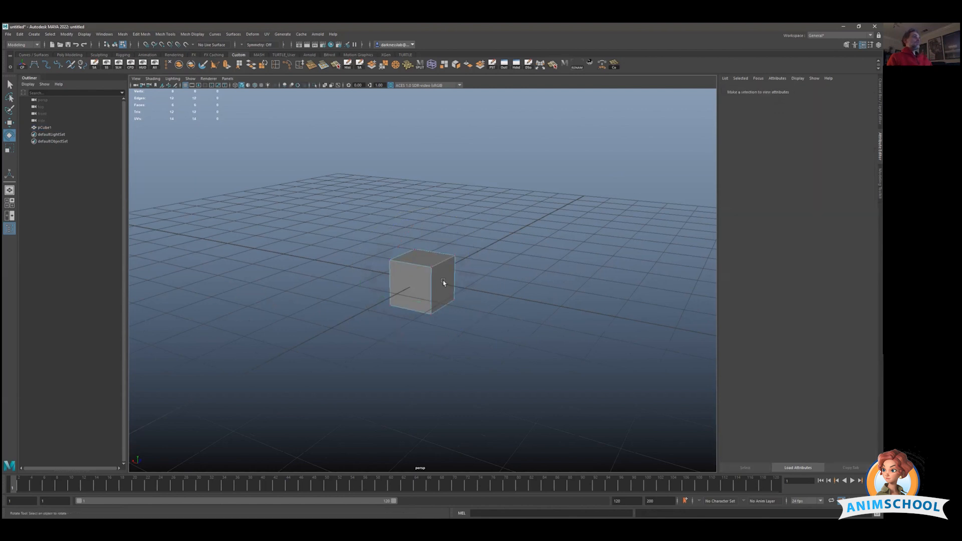
pyautogui.click(441, 285)
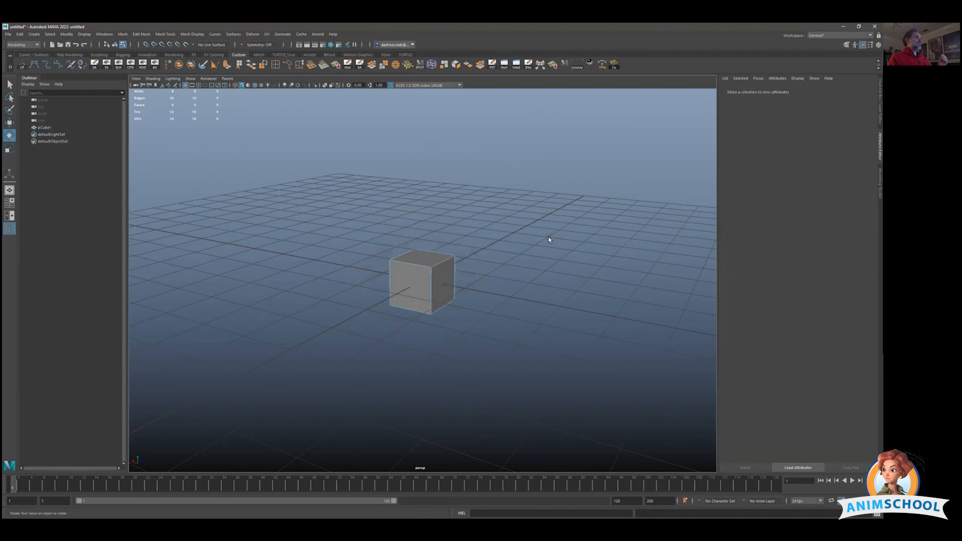
pyautogui.click(427, 293)
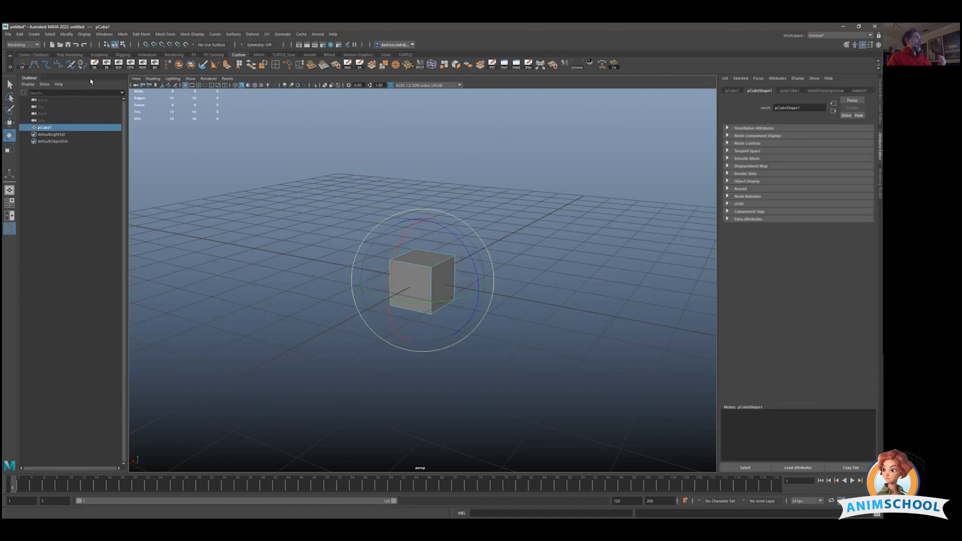
# Bring up the Export Selection options for the cube and the Plug-in Manager list.
pyautogui.click(7, 34)
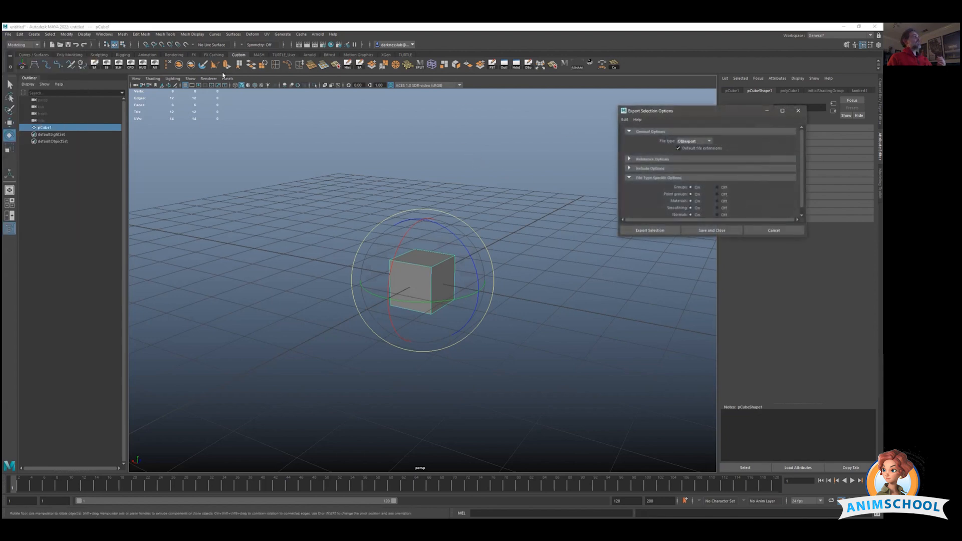
pyautogui.click(104, 34)
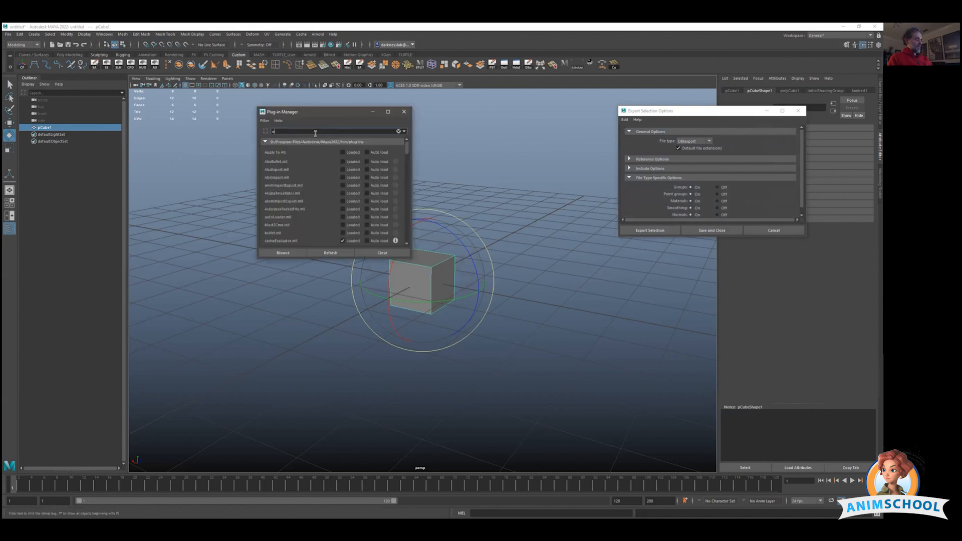
# Filter the Plug-in Manager for 'obj' to confirm objExport.mll is loaded, then close it.
pyautogui.write('obj')
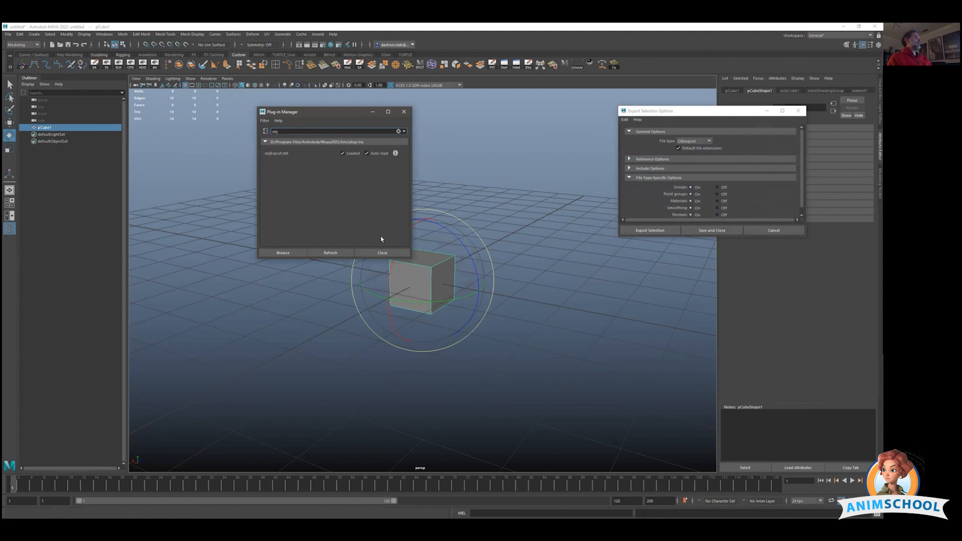
pyautogui.click(382, 252)
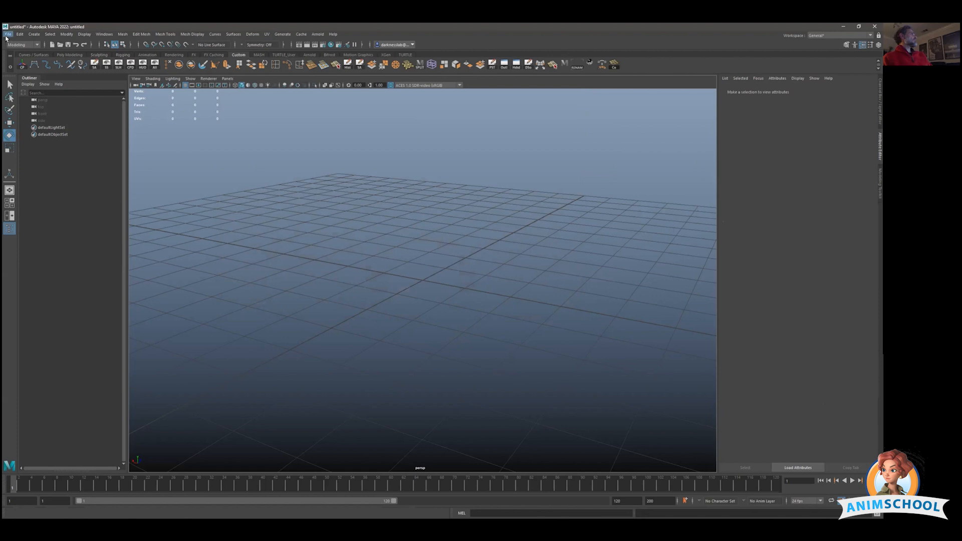
pyautogui.click(7, 34)
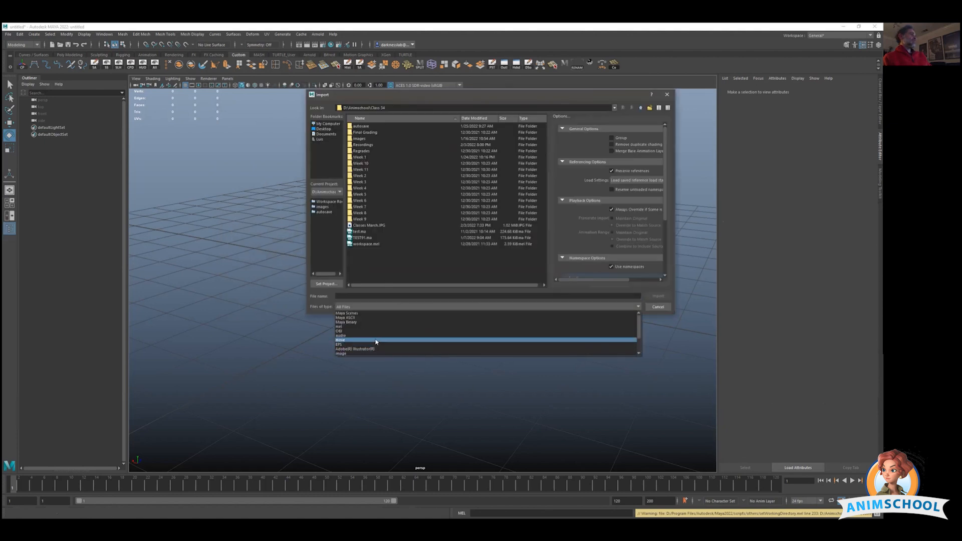
pyautogui.click(345, 329)
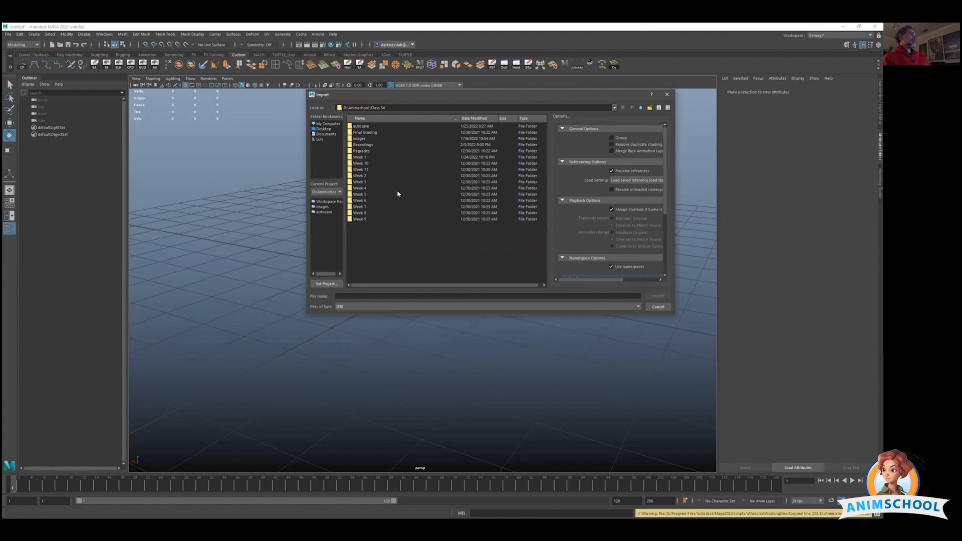
pyautogui.click(658, 307)
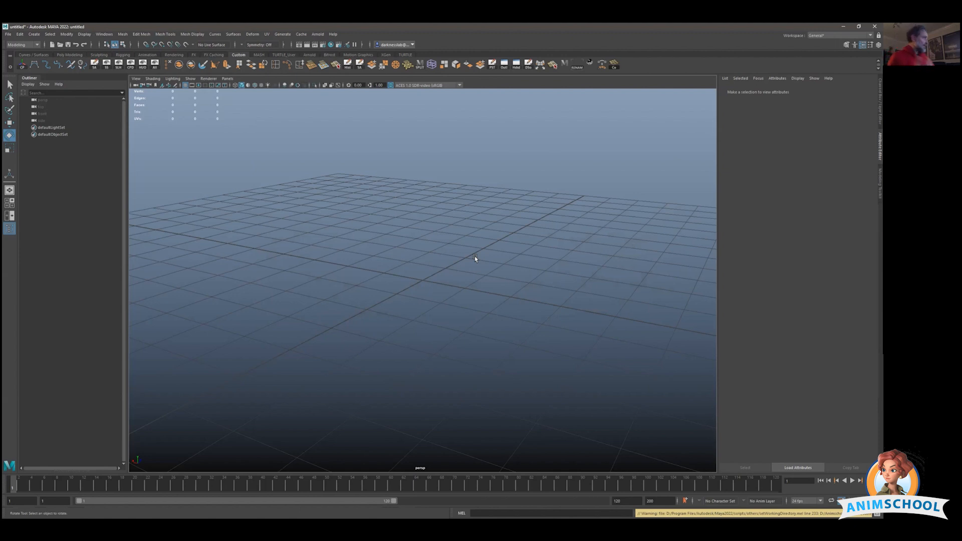
pyautogui.moveTo(341, 243)
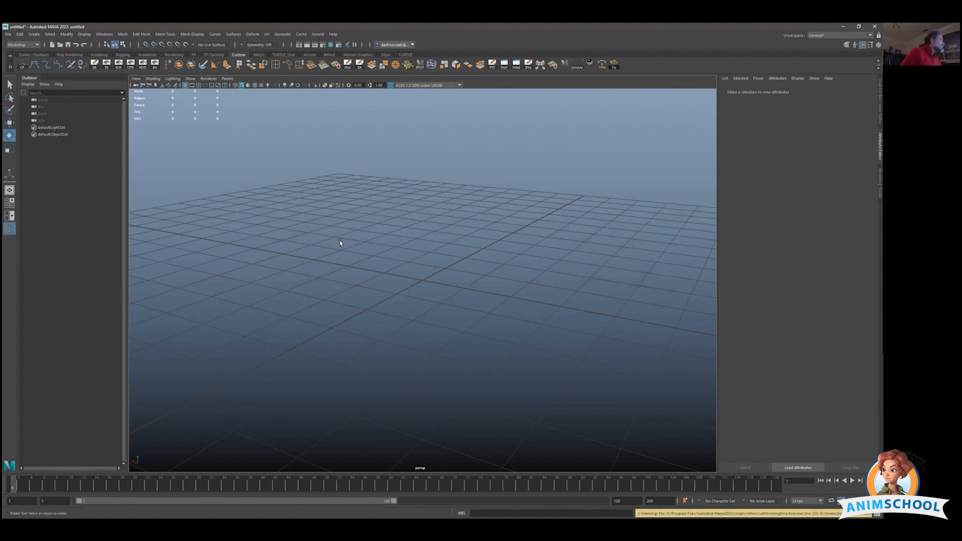
# Tumble the empty perspective view and bring up the File menu commands.
pyautogui.moveTo(340, 243); pyautogui.dragTo(387, 280)
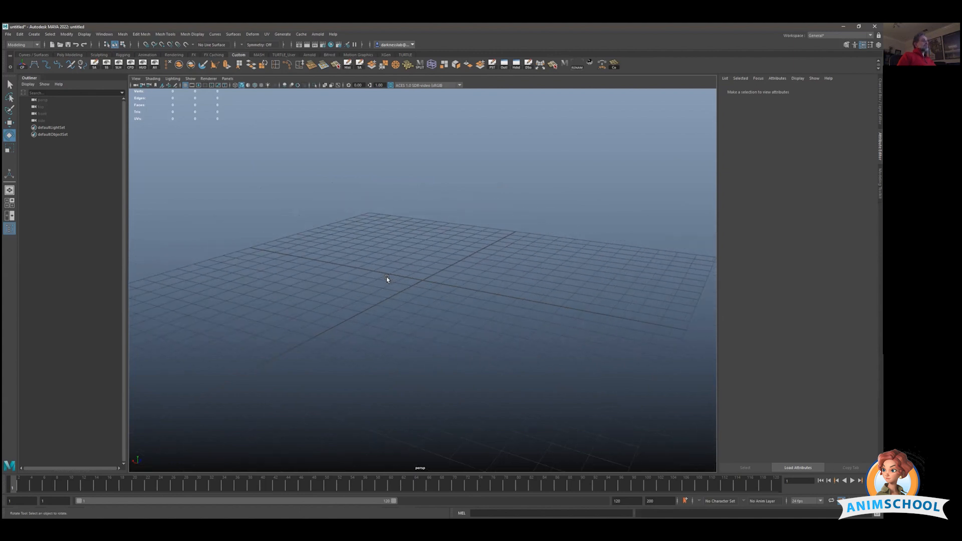
pyautogui.click(6, 34)
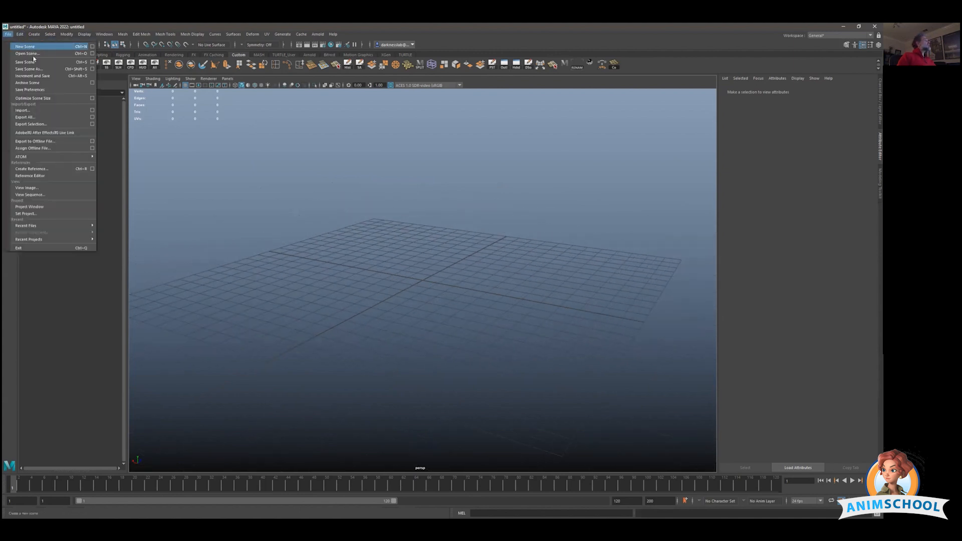
# In Save Scene As, compare the Maya ASCII and Maya Binary file types, then cancel.
pyautogui.click(22, 38)
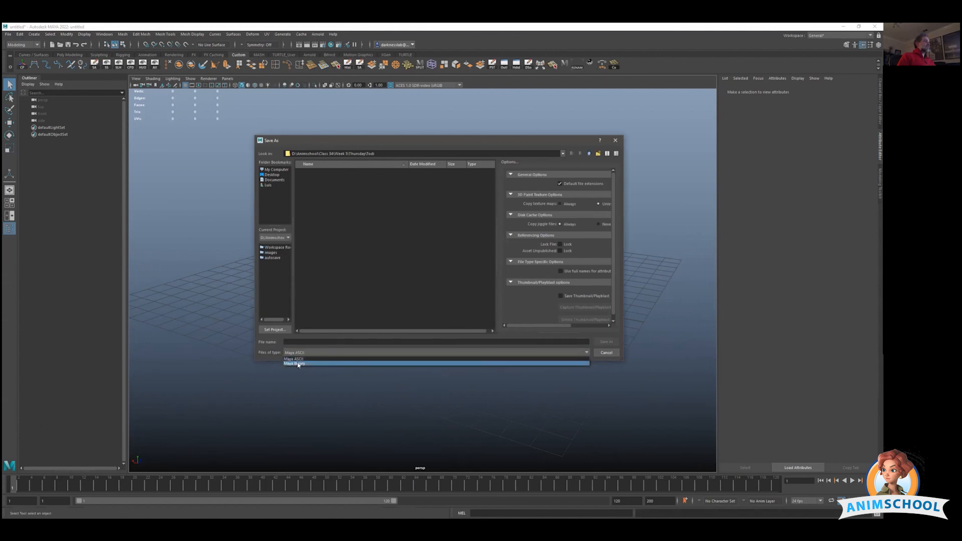
pyautogui.moveTo(295, 365)
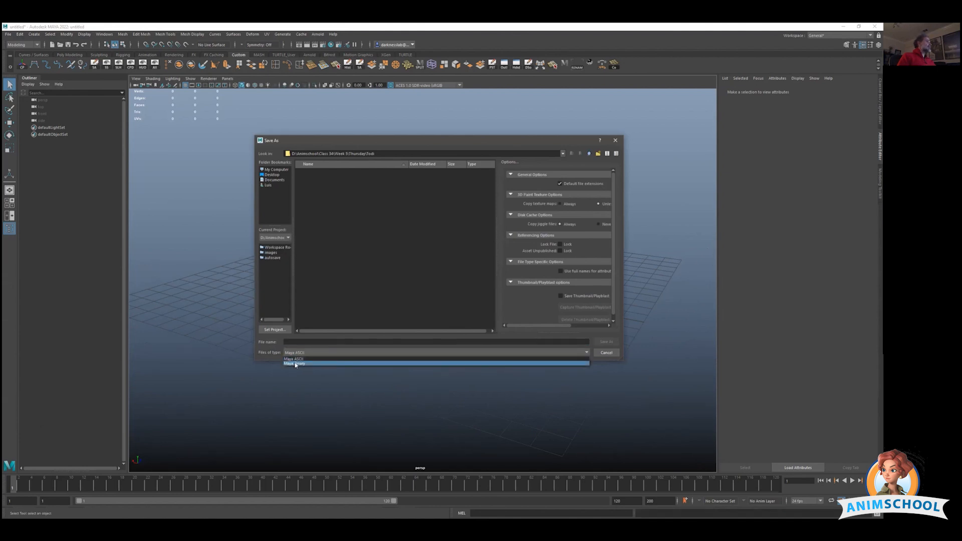
pyautogui.click(293, 359)
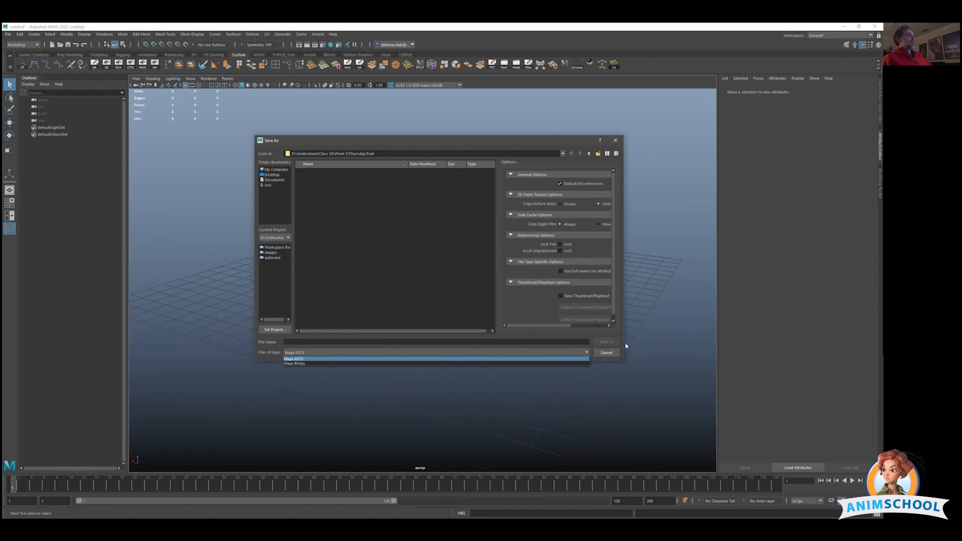
pyautogui.click(607, 353)
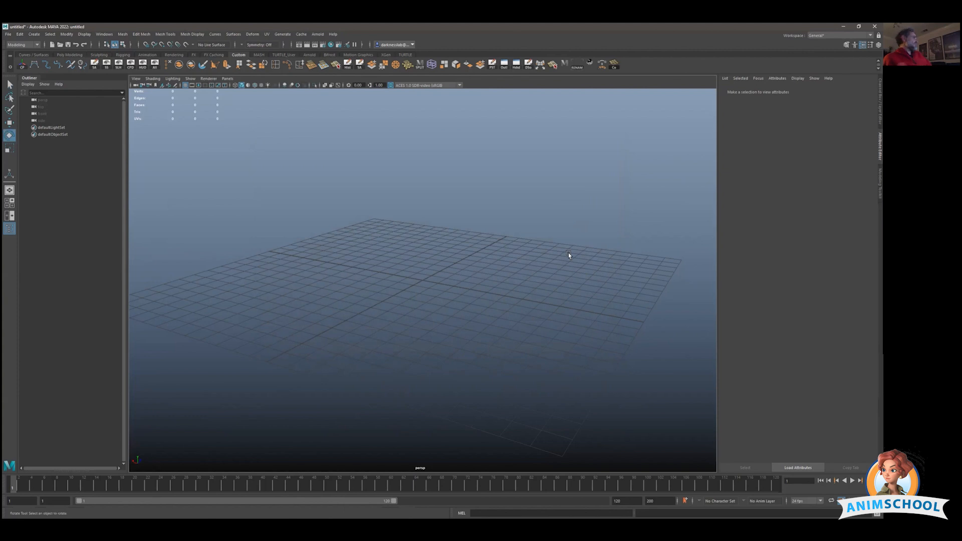